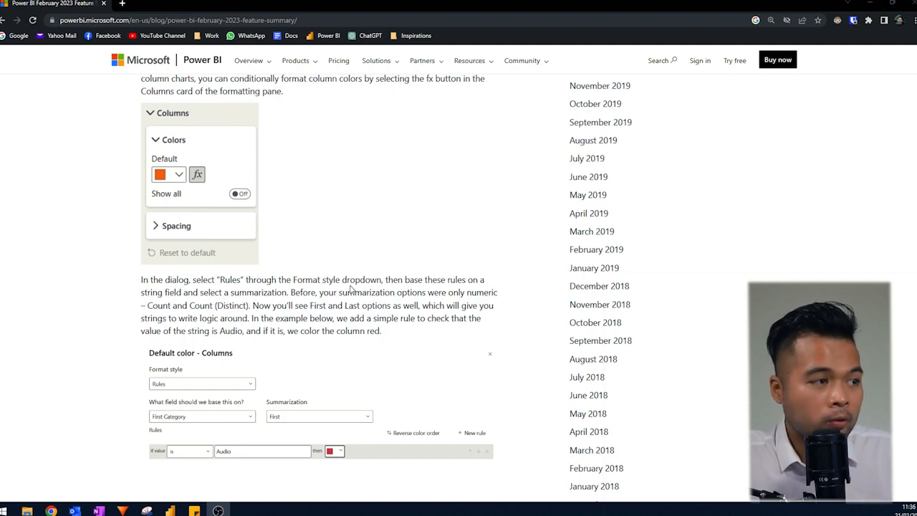
Step: Scroll down past the Columns colour rules to the SalesAmount chart with red Audio columns
scroll("down", 3)
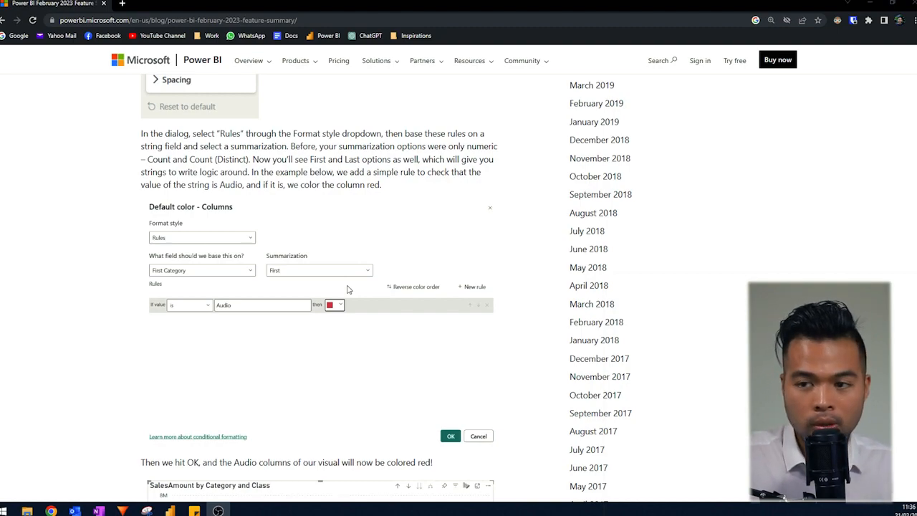
scroll("down", 3)
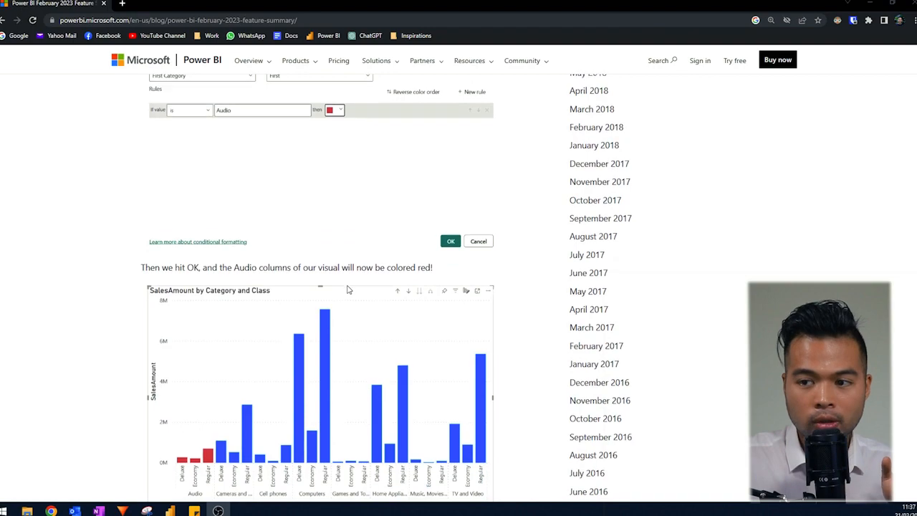
scroll("down", 3)
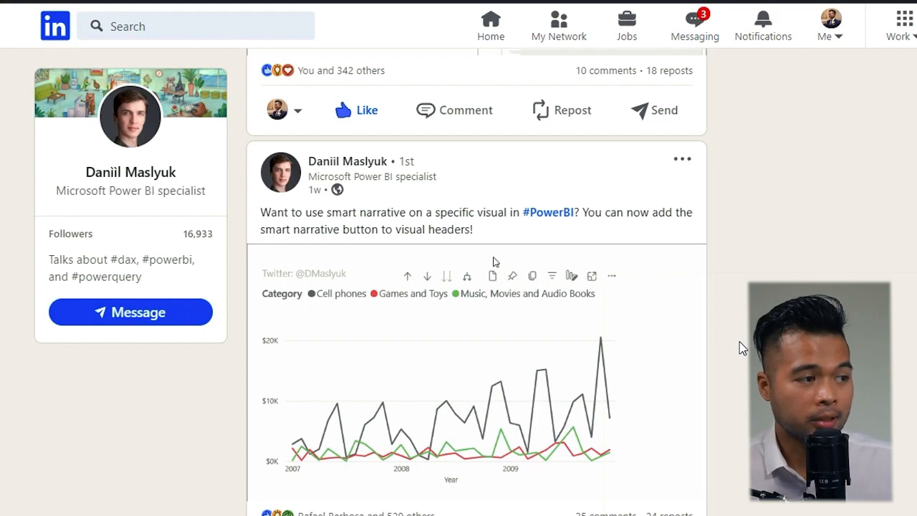
mouse_move(493, 275)
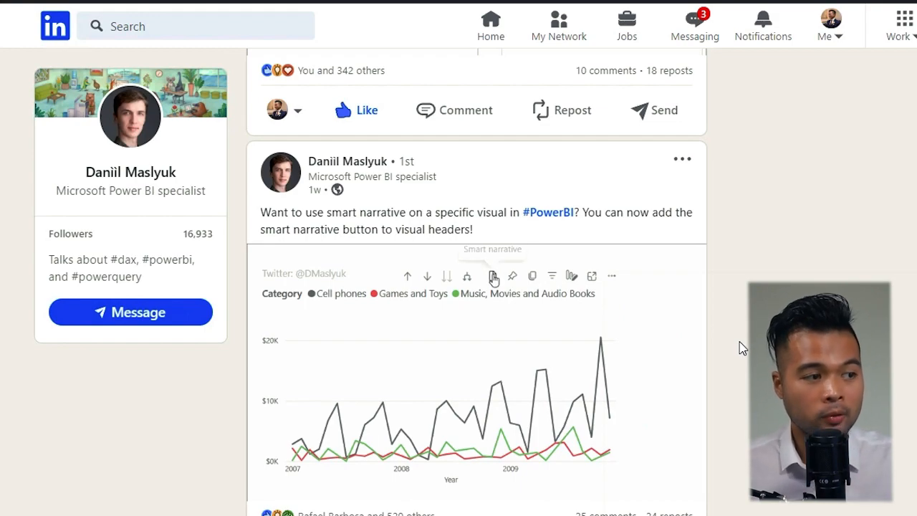
left_click(493, 275)
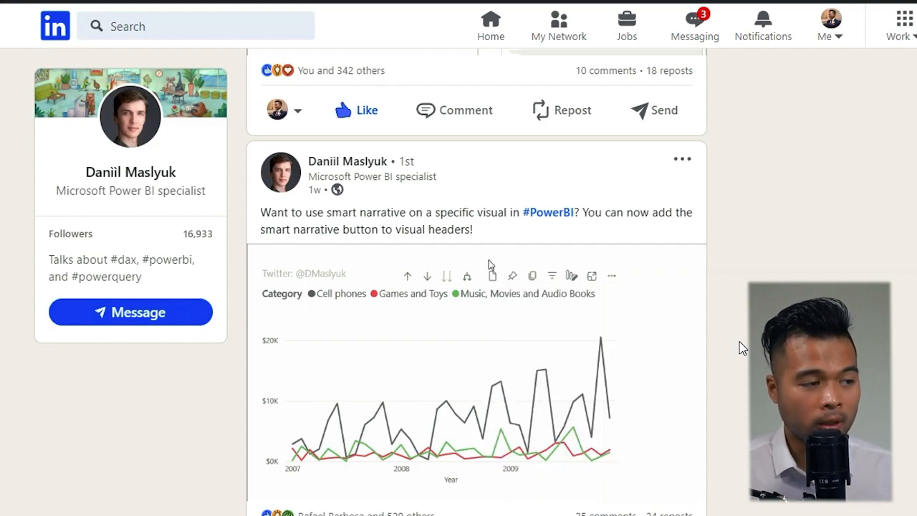
mouse_move(493, 275)
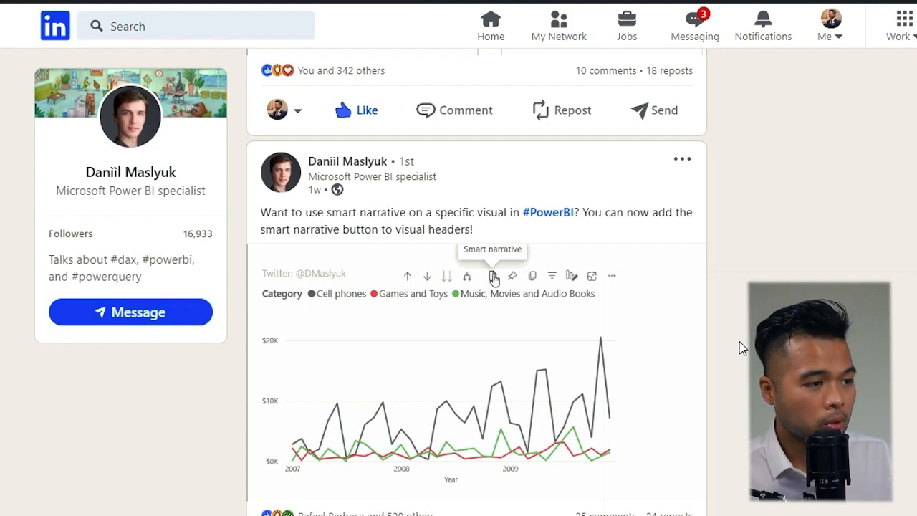
left_click(493, 275)
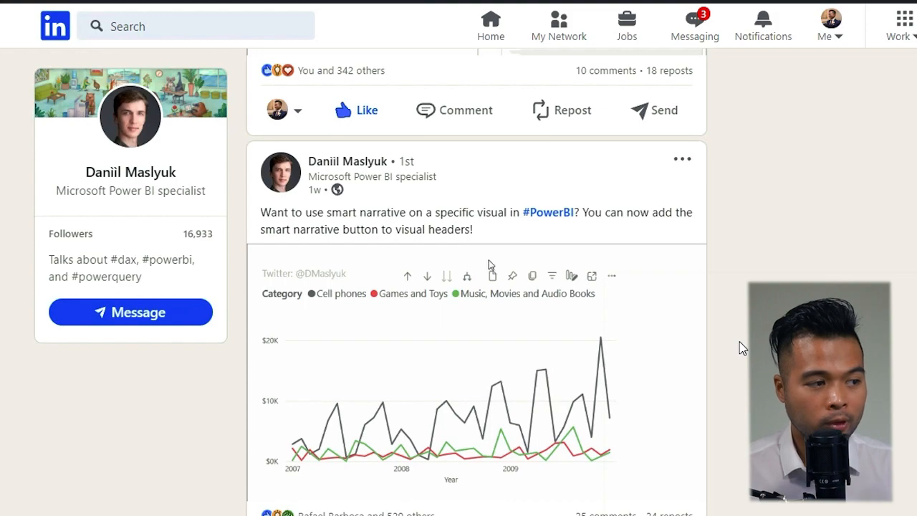
mouse_move(493, 275)
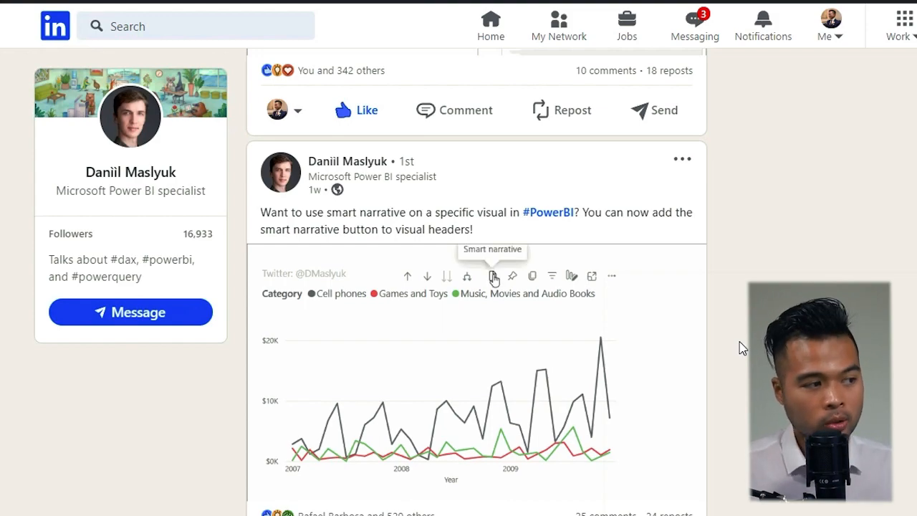
left_click(493, 275)
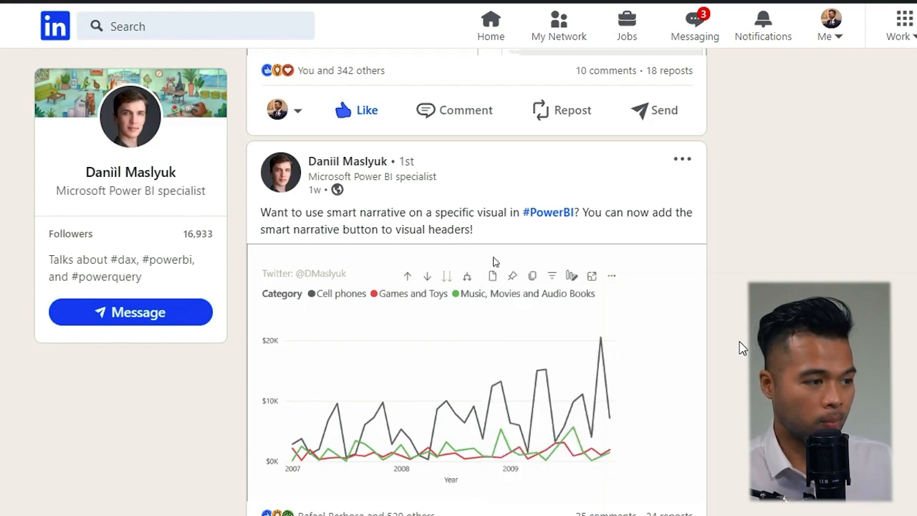
mouse_move(493, 275)
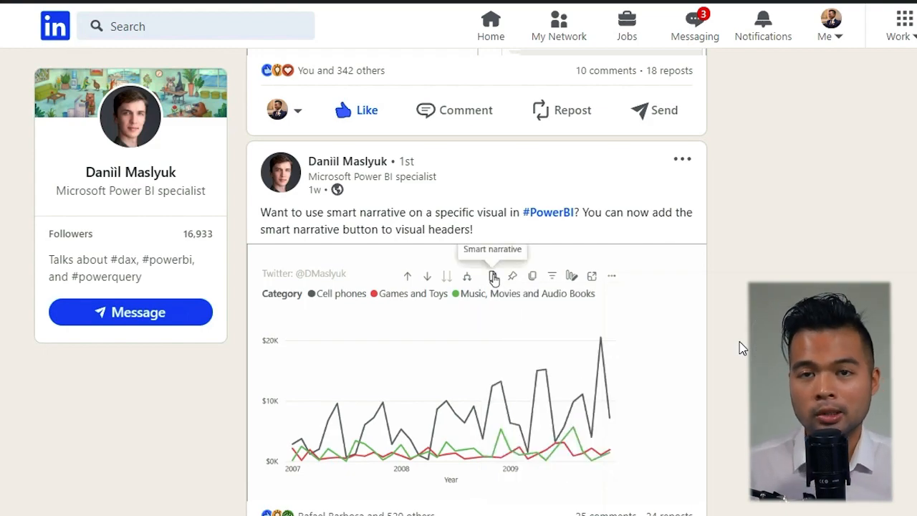
left_click(493, 275)
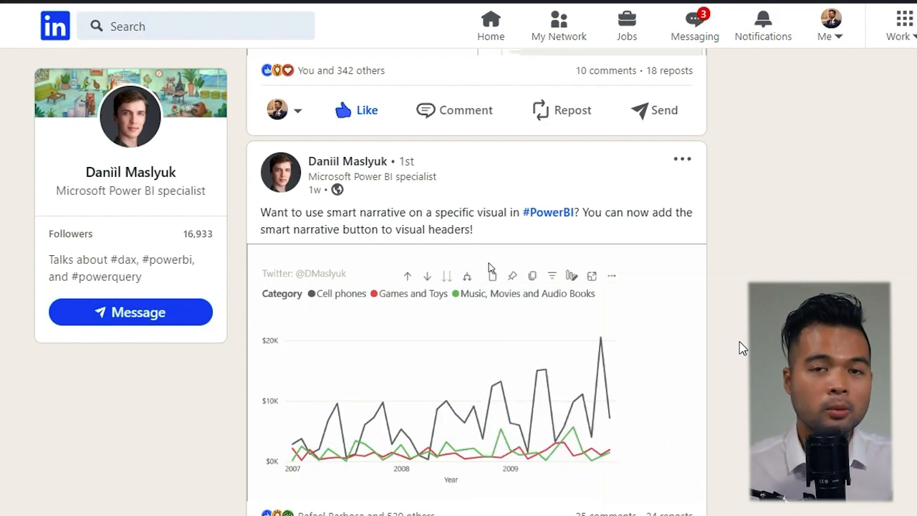
mouse_move(493, 275)
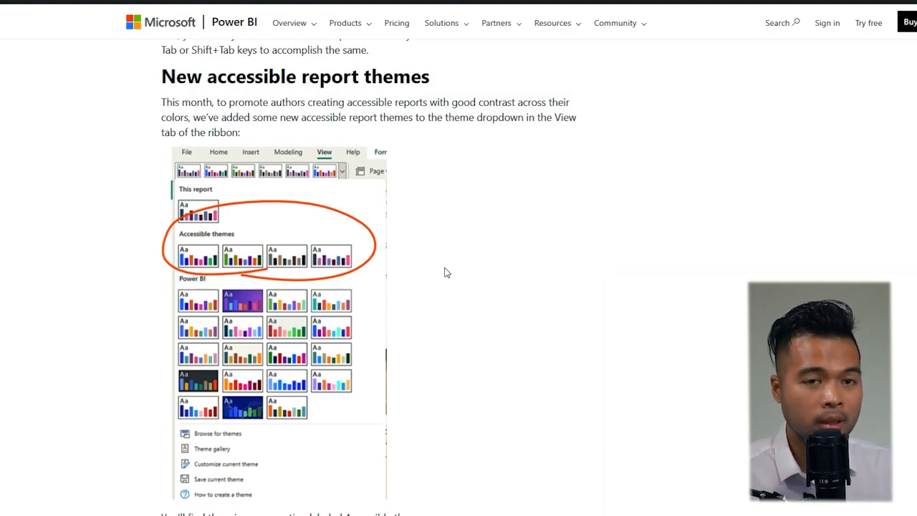
Step: Scroll up to the Text box visual indentation section above the accessible report themes
scroll("up", 3)
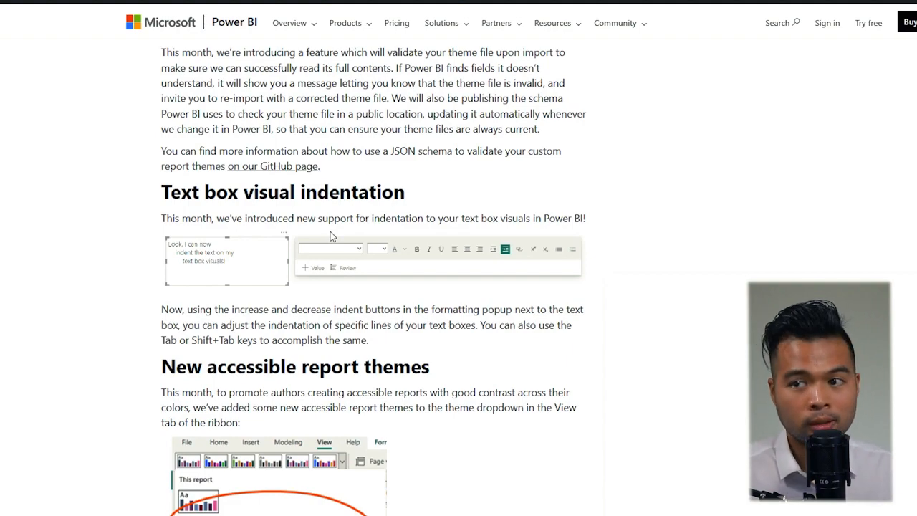
Step: Scroll down to 'Customize visible pages in the Page navigator visual' and its page toggles
scroll("down", 3)
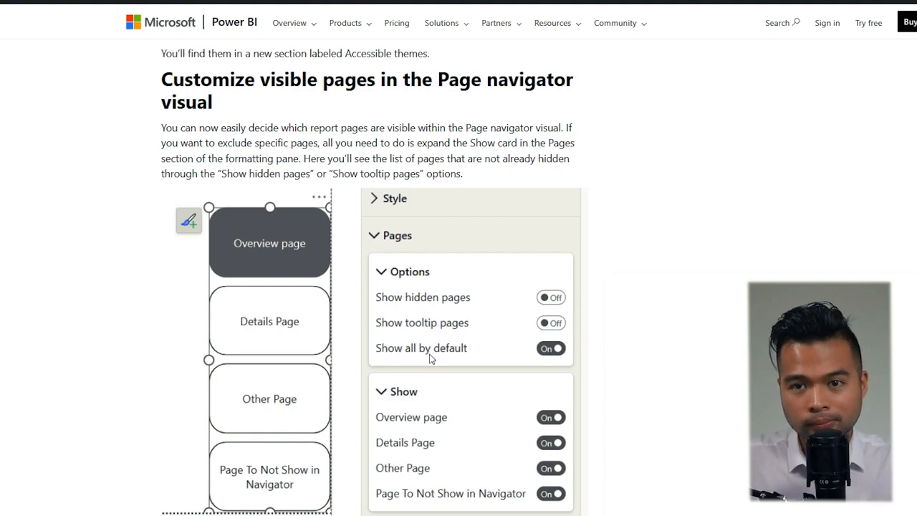
Step: Scroll down past PDF sensitivity labels to the Enhanced row-level security editor dialogs
scroll("down", 3)
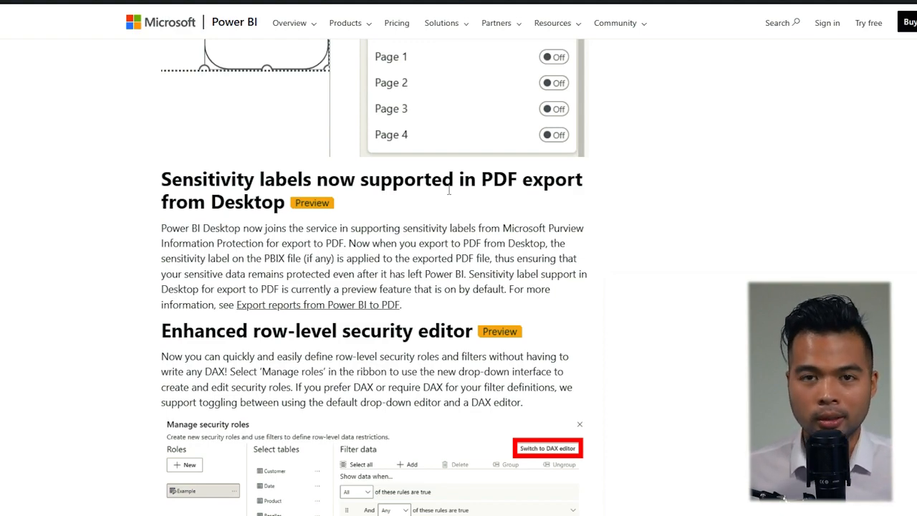
scroll("down", 3)
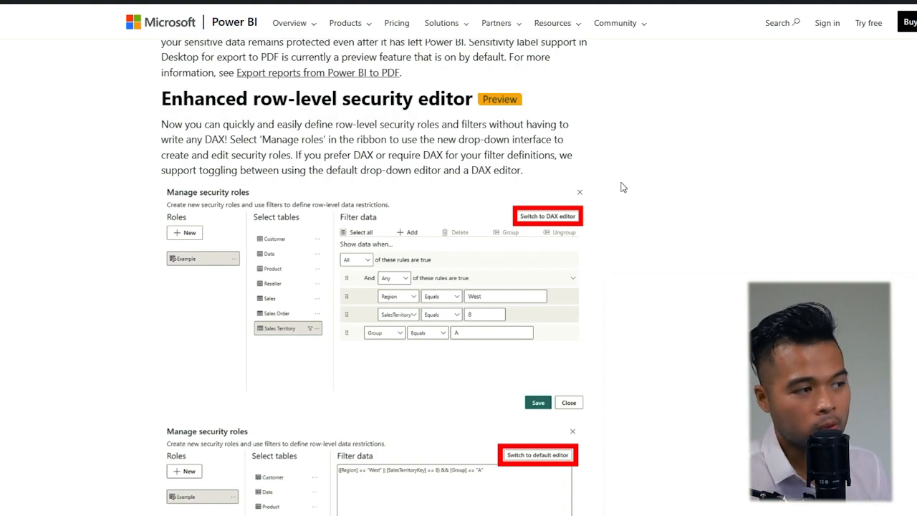
Step: Scroll down to 'New Get Data experience in the Power BI Service' and its illustration
scroll("down", 3)
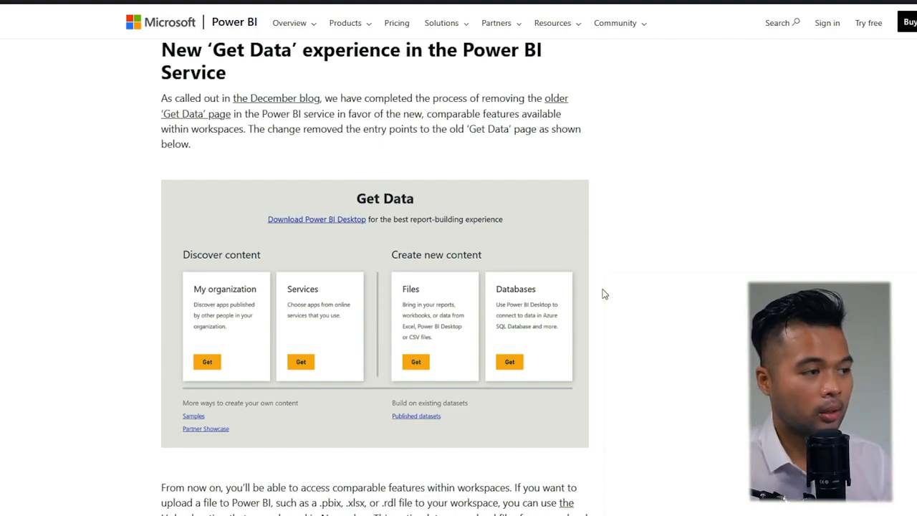
Step: Scroll down past the Upload and New > Dataset screenshots to the scorecard compact view
scroll("down", 3)
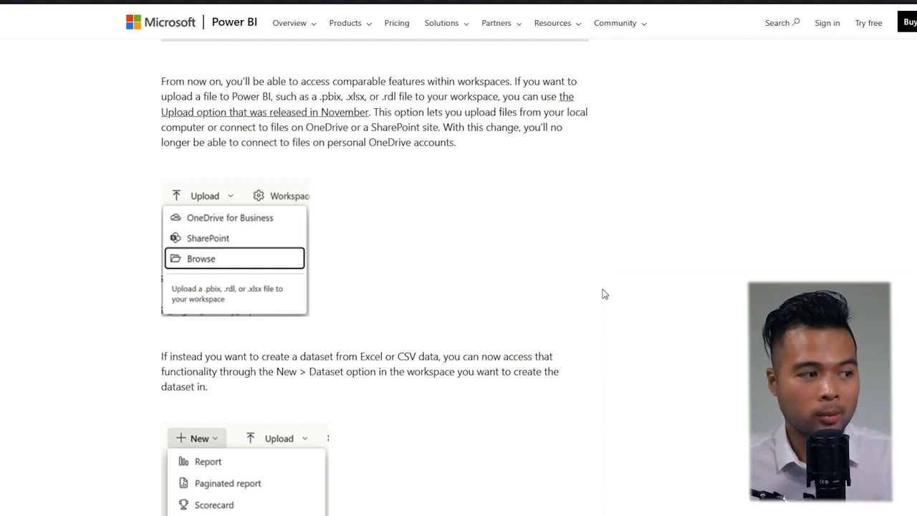
scroll("down", 3)
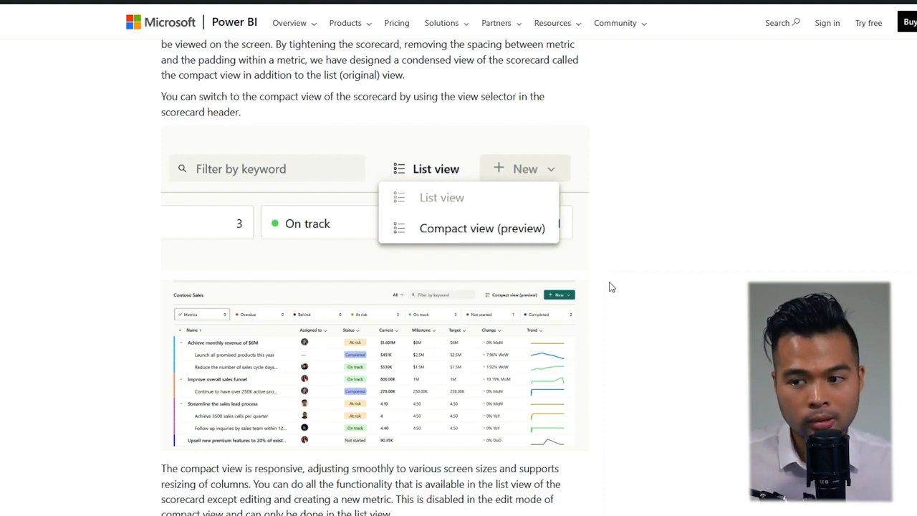
Step: Scroll down past Linked metrics to Follow metric and the Paginated Reports heading
scroll("down", 3)
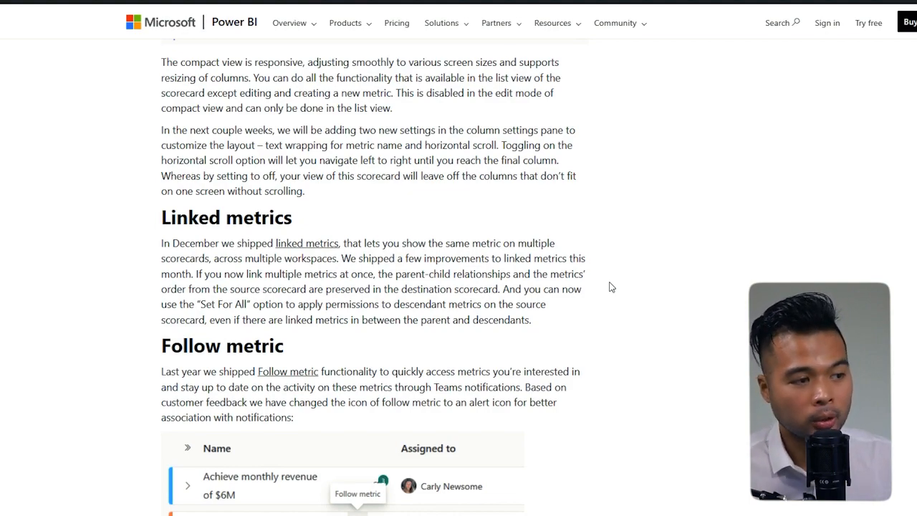
scroll("down", 3)
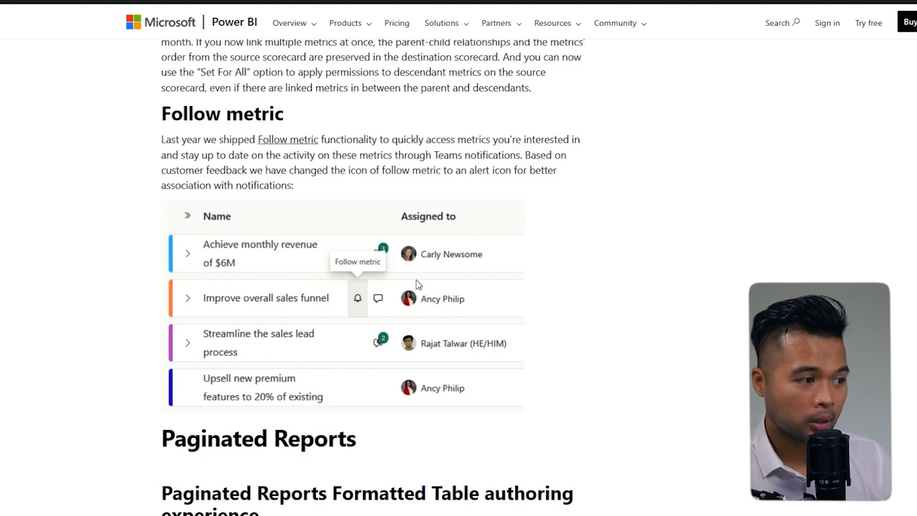